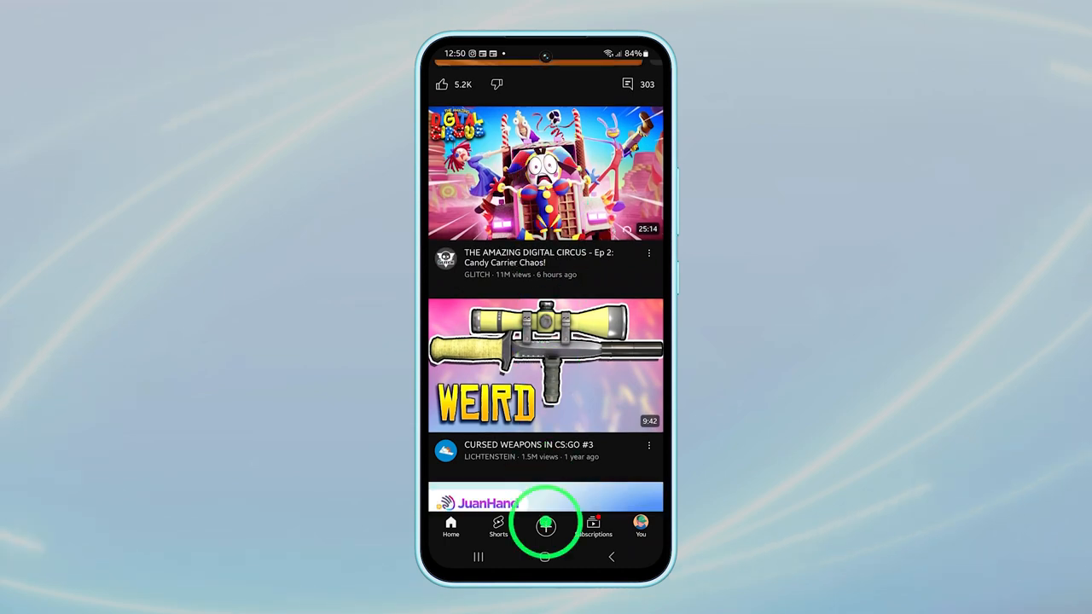
Return to the home screen and launch Settings from the notification panel.
click(545, 557)
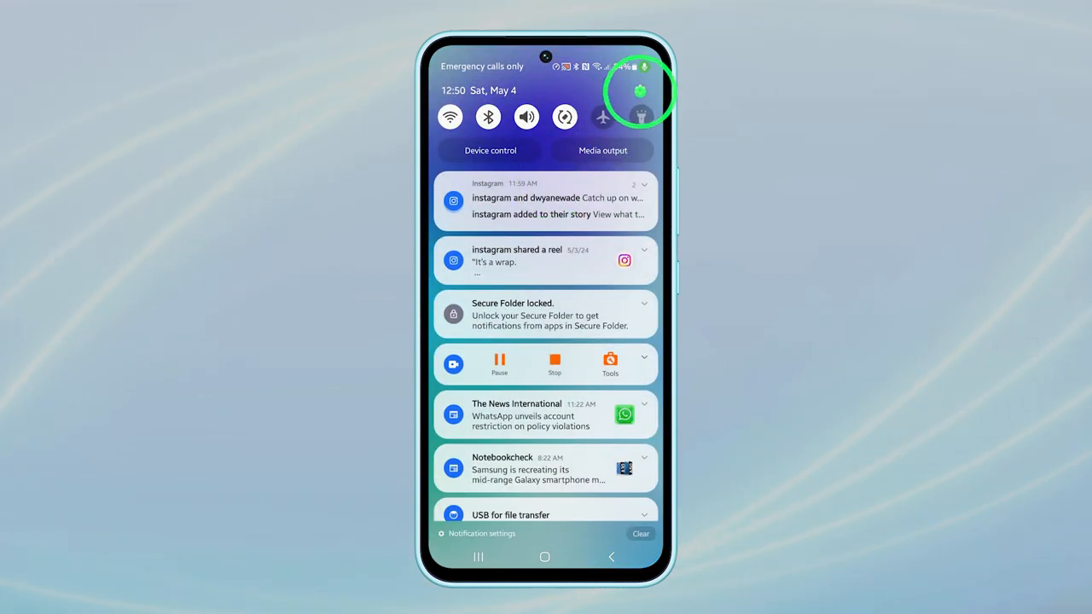
click(641, 91)
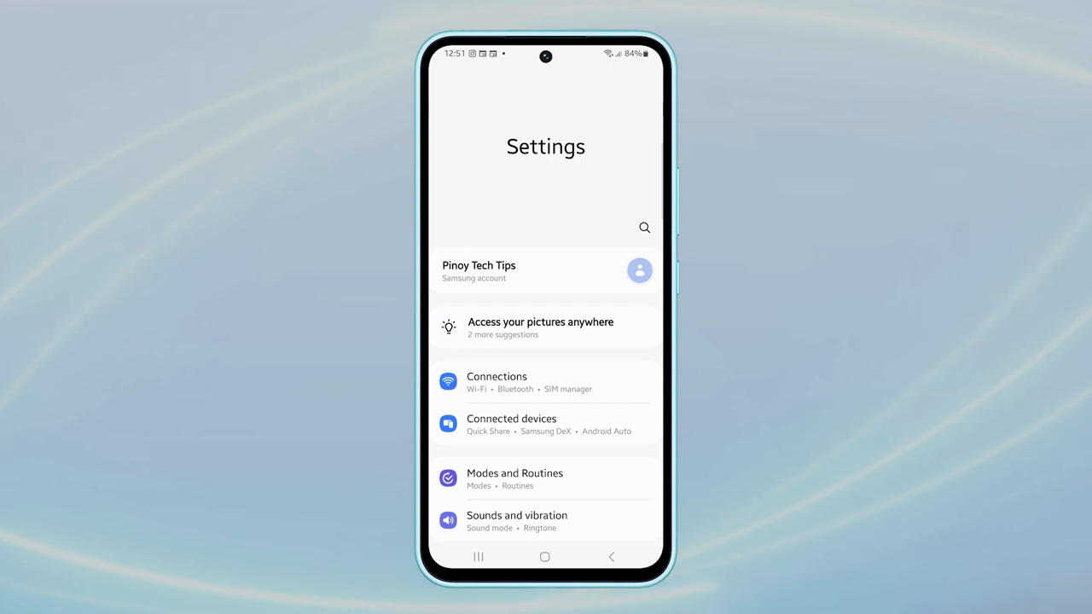
Go through Connections and Mobile Hotspot and Tethering to edit the hotspot password.
click(497, 382)
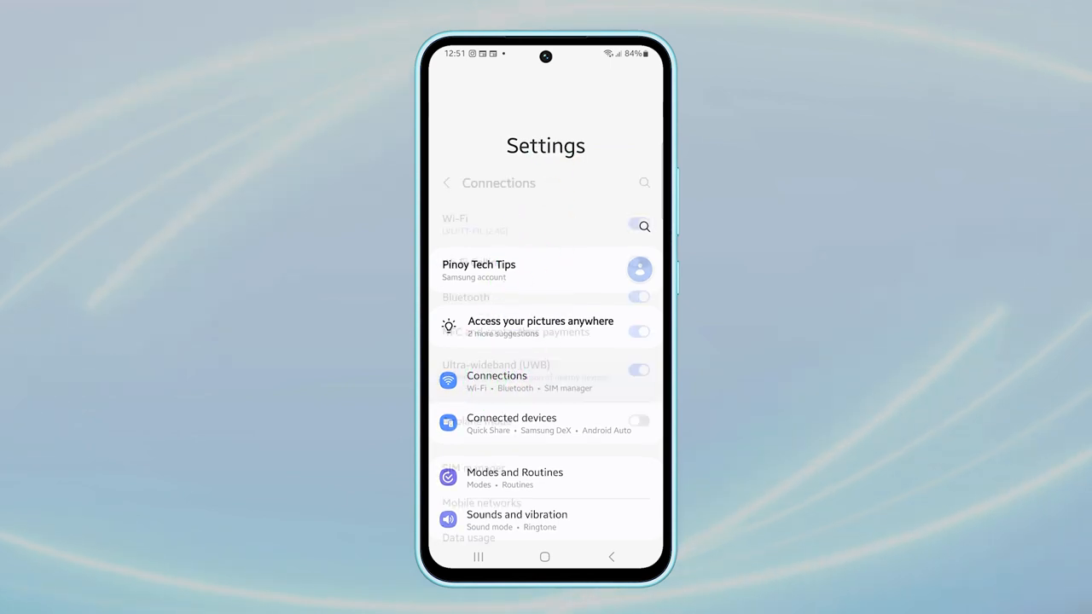
click(497, 375)
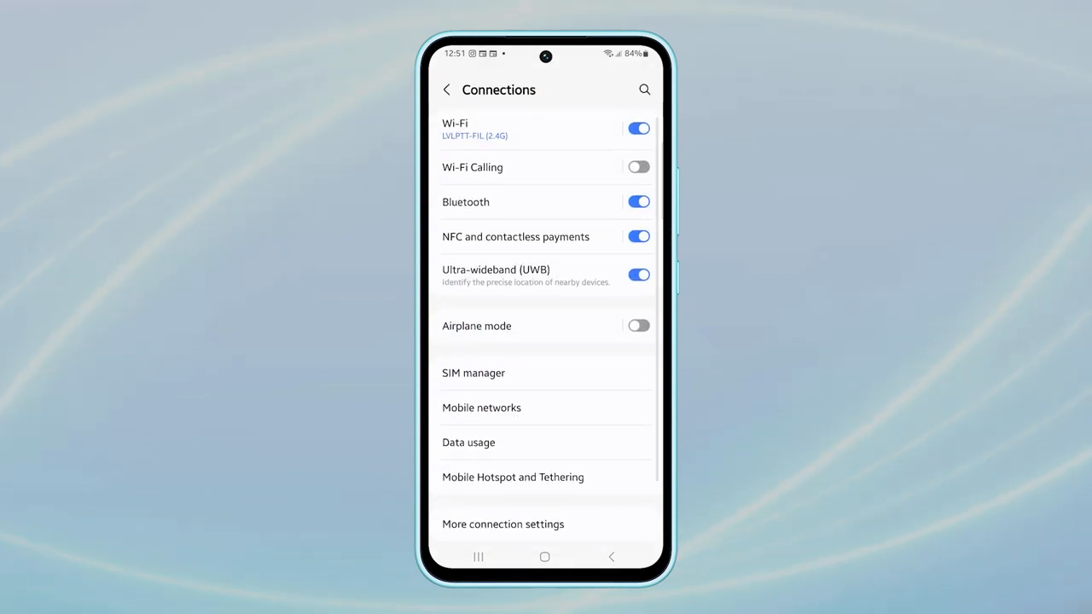
scroll(down, 3)
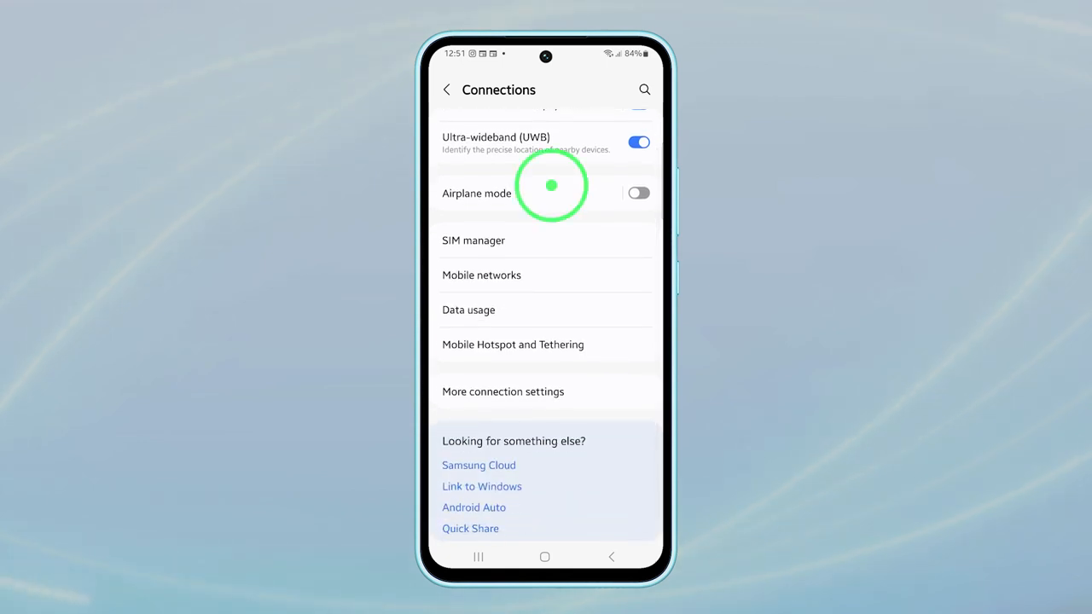
click(513, 344)
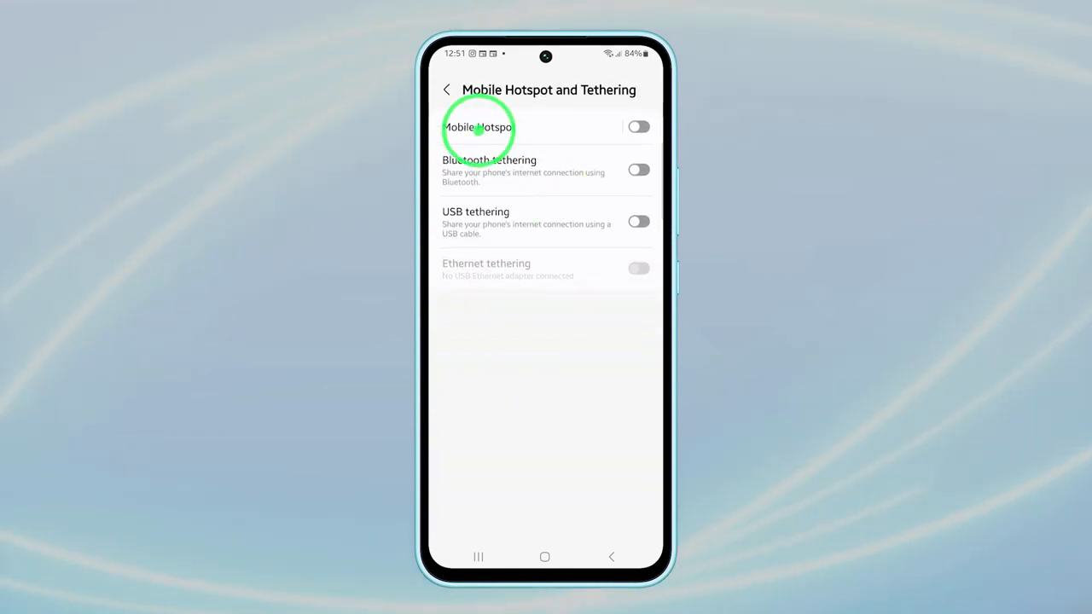
click(478, 127)
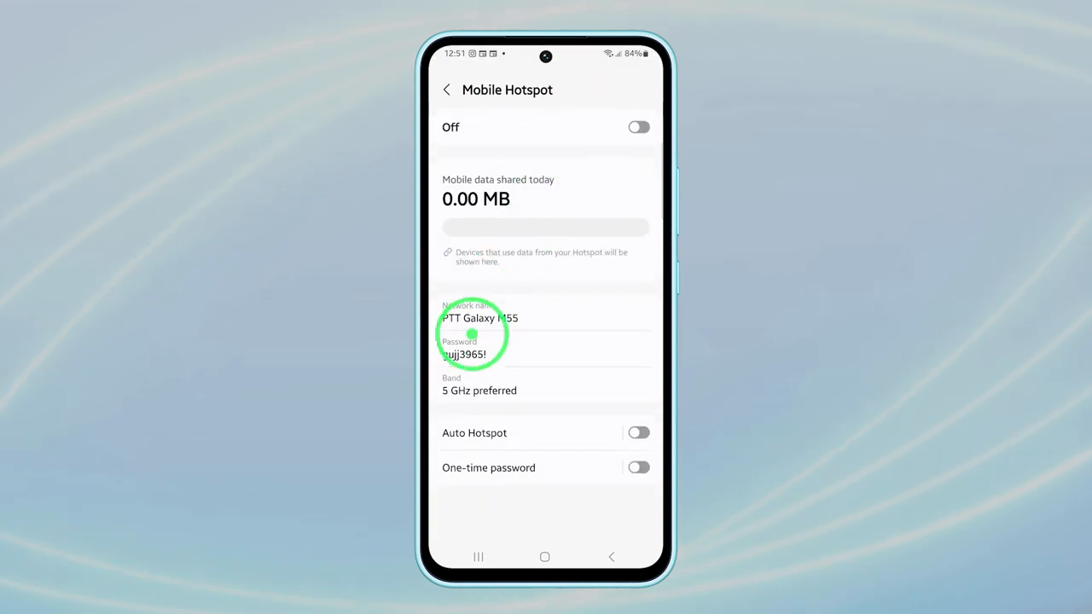
click(474, 354)
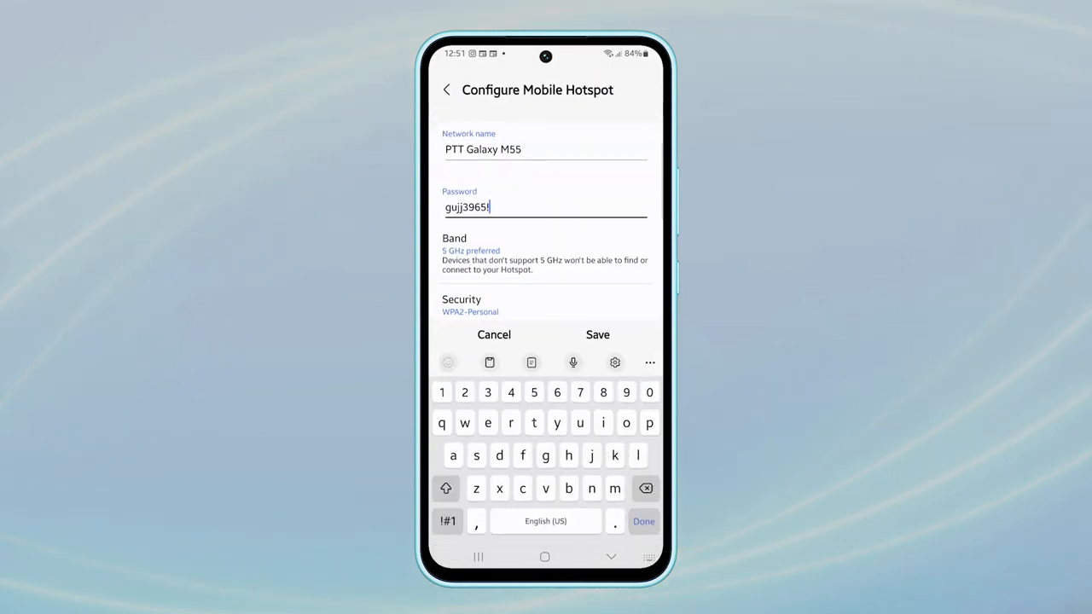
click(468, 208)
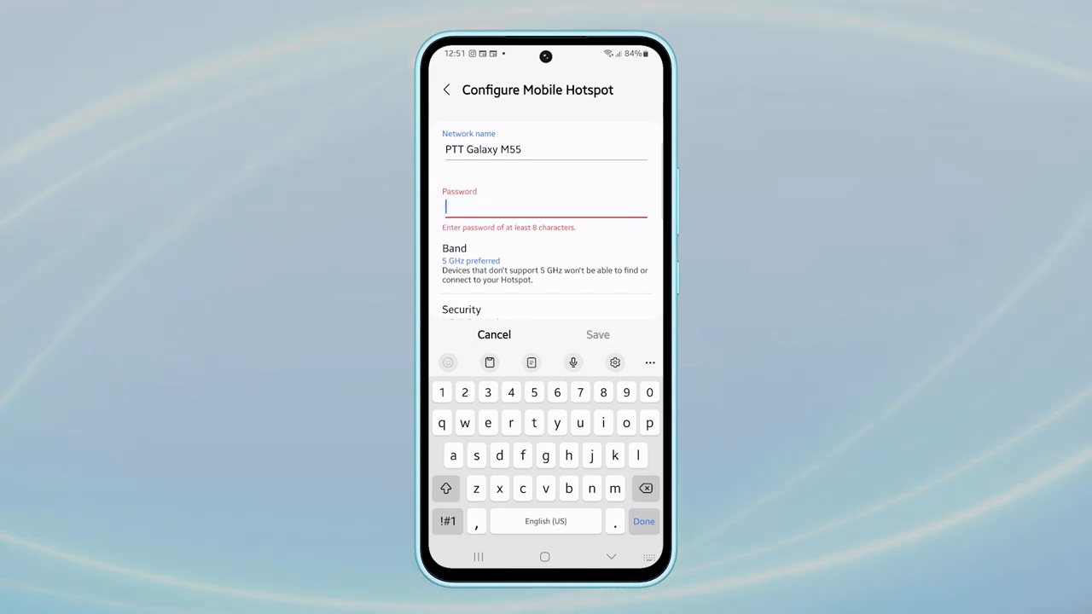
text(pas)
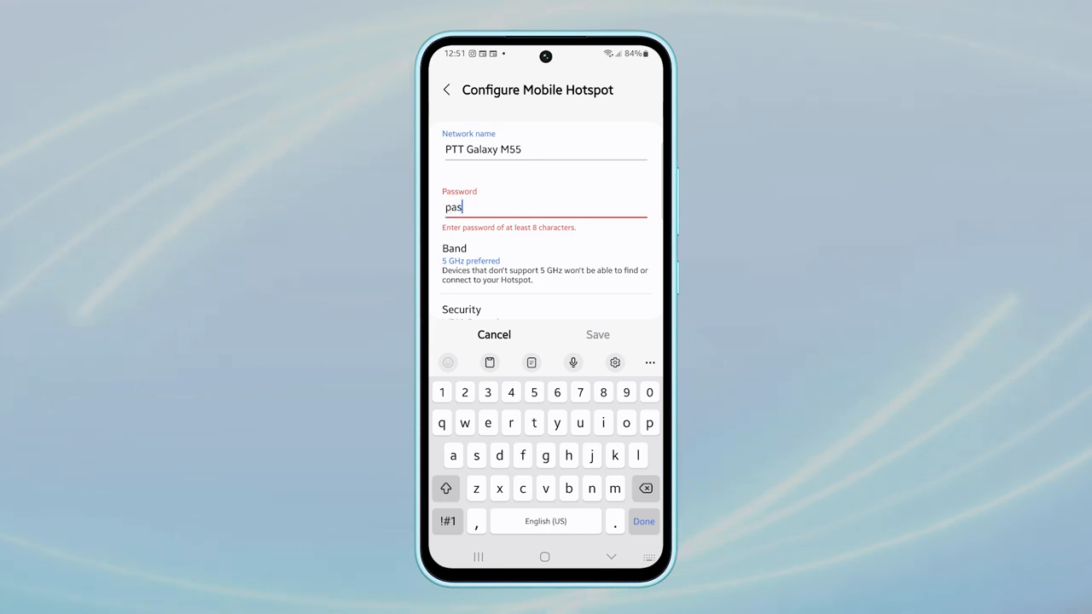
text(sword)
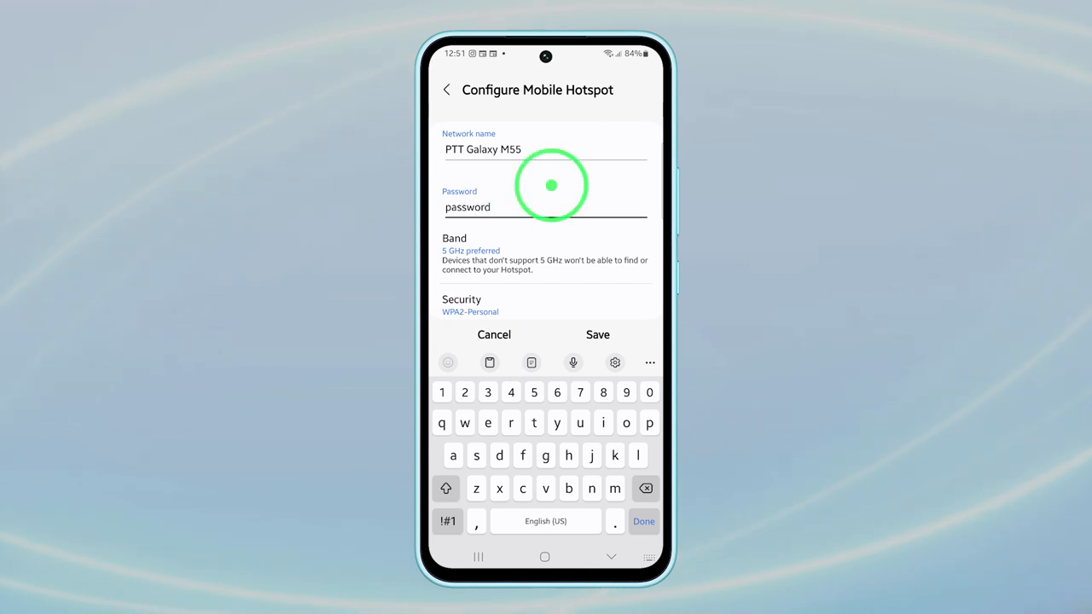
click(598, 335)
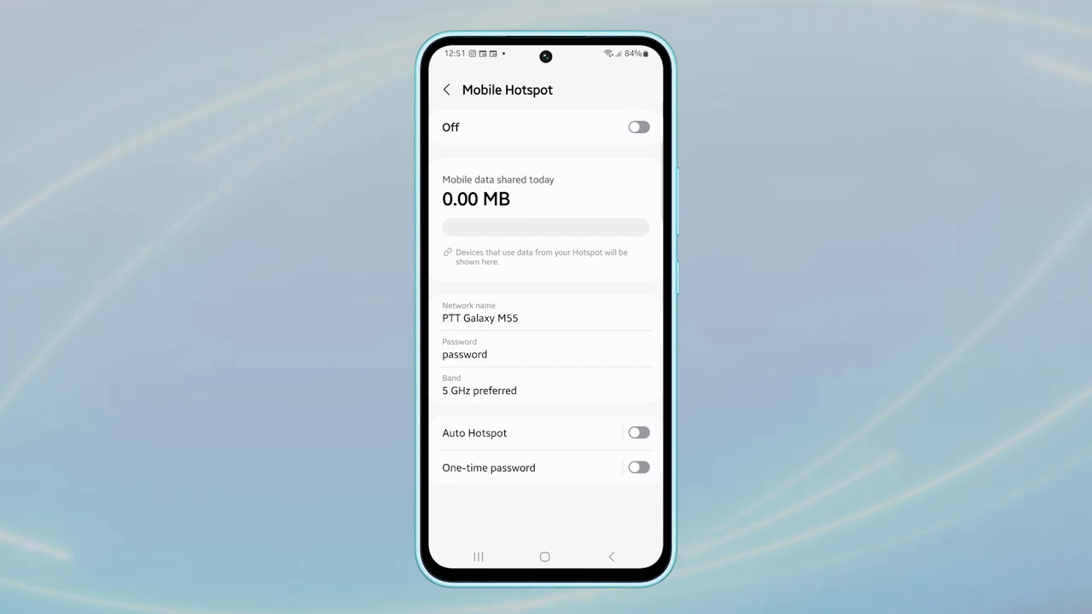
Switch Mobile Hotspot on from the hotspot and tethering list.
click(446, 90)
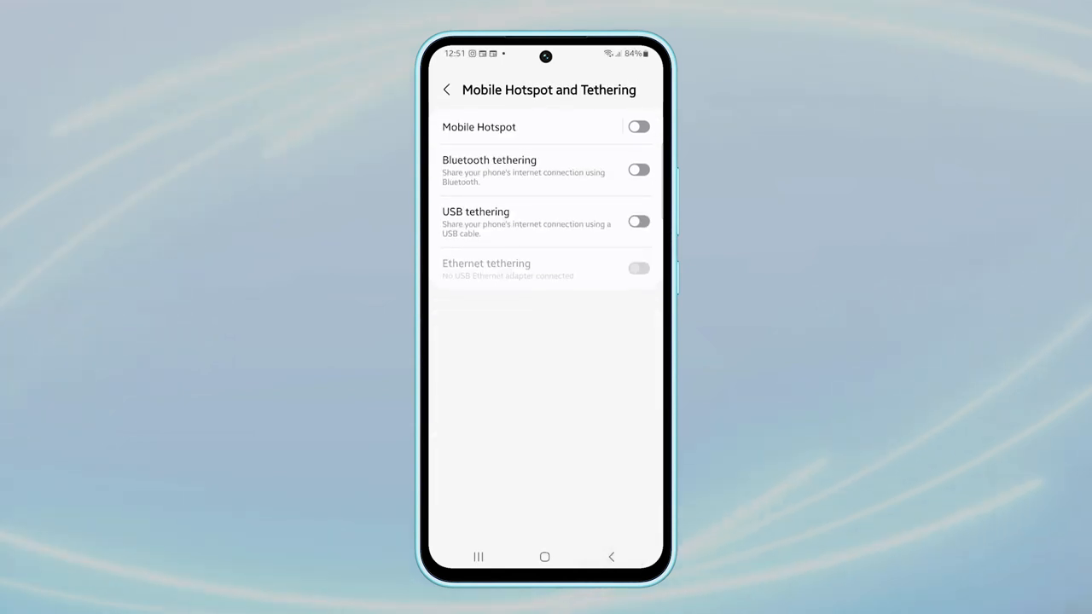
click(639, 126)
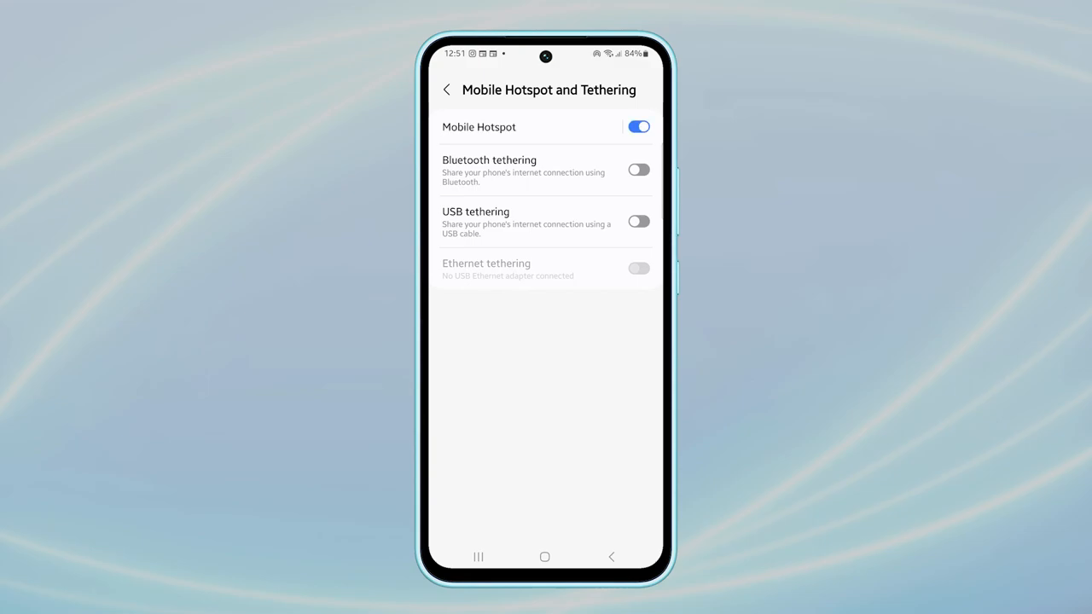